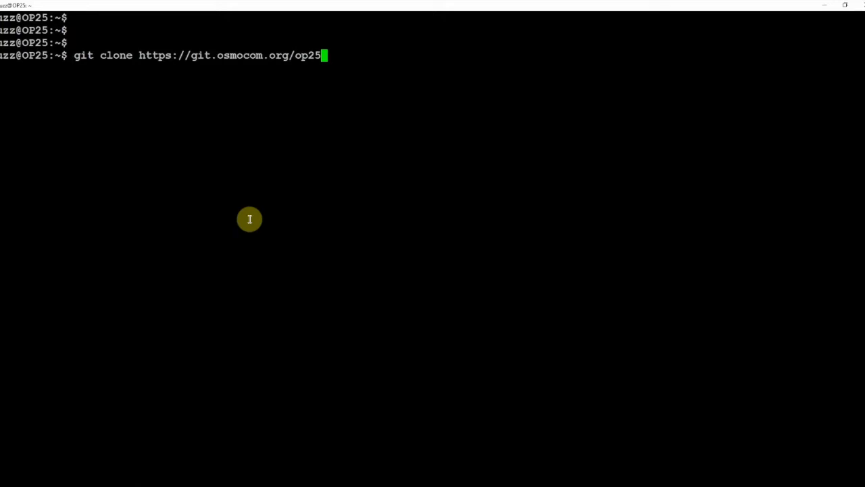
key(Return)
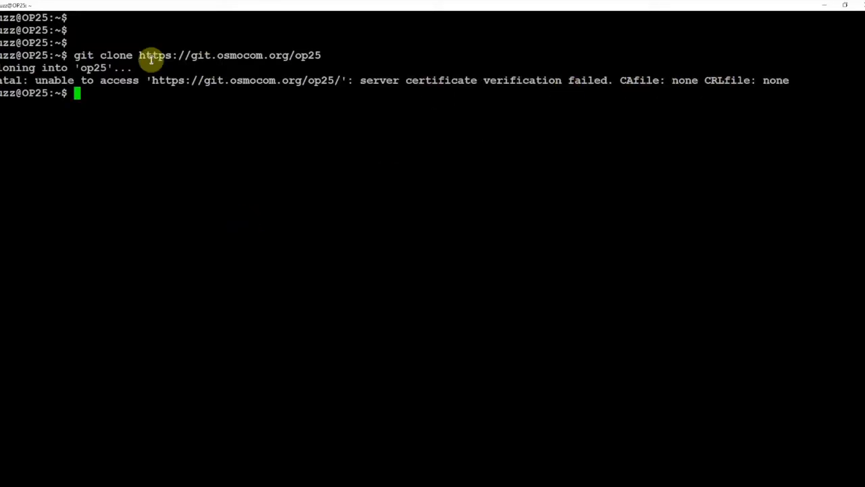
mouse_move(162, 140)
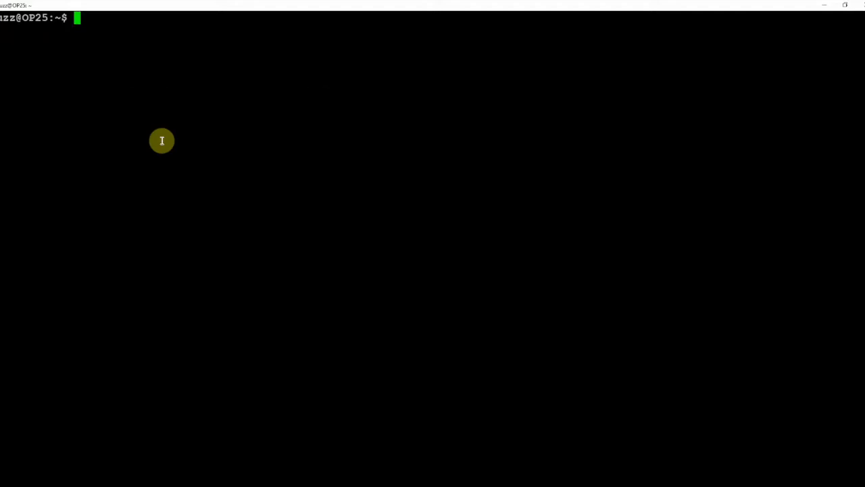
mouse_move(149, 140)
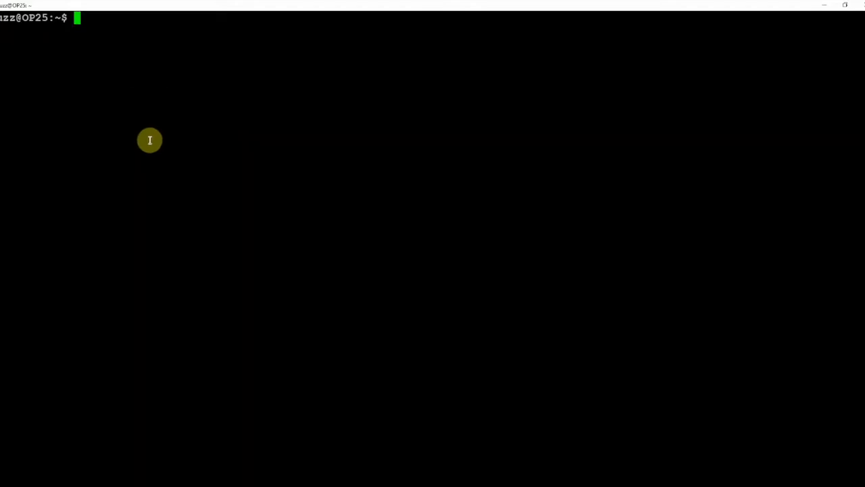
mouse_move(93, 88)
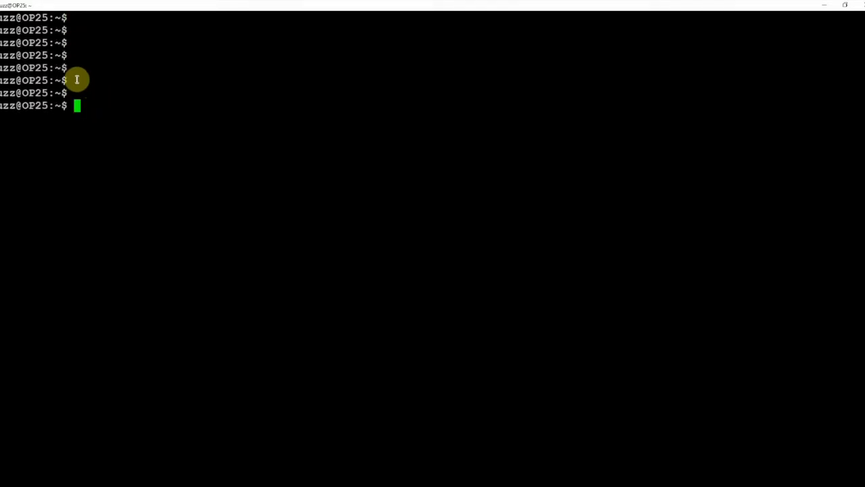
- Run sudo apt-get install --reinstall ca-certificates to reinstall the certificates package
text(sudo apt-get install --reinstall ca-certificates)
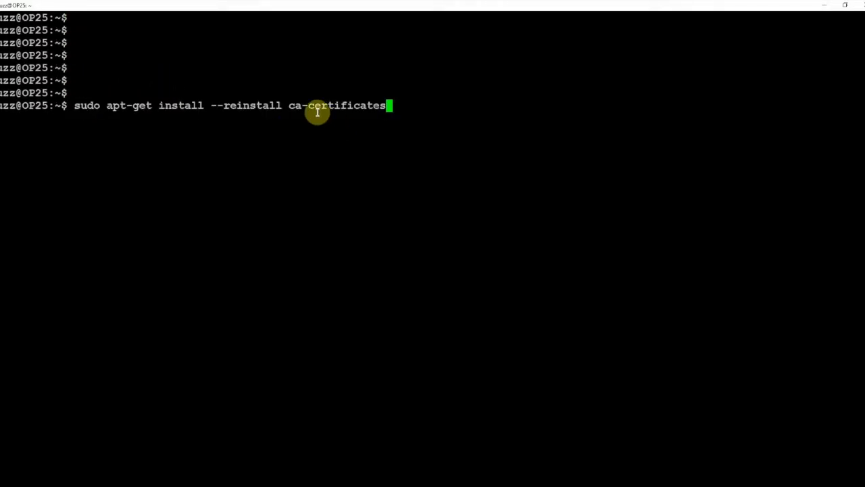
mouse_move(115, 100)
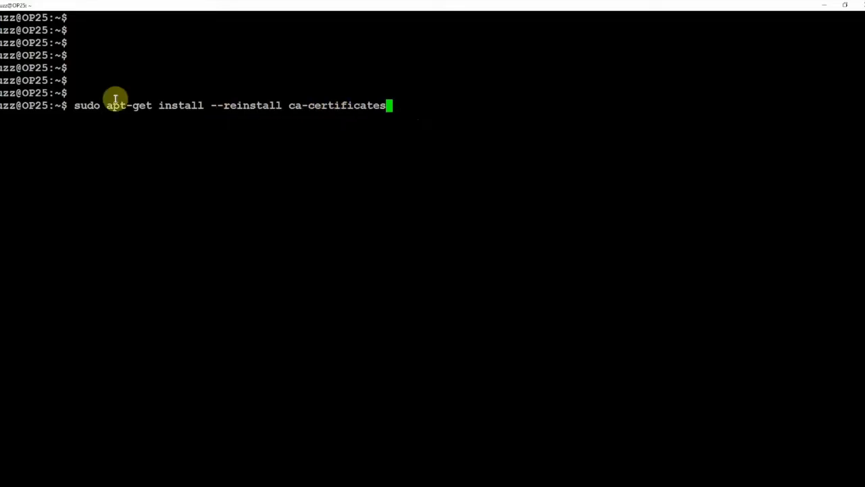
key(Return)
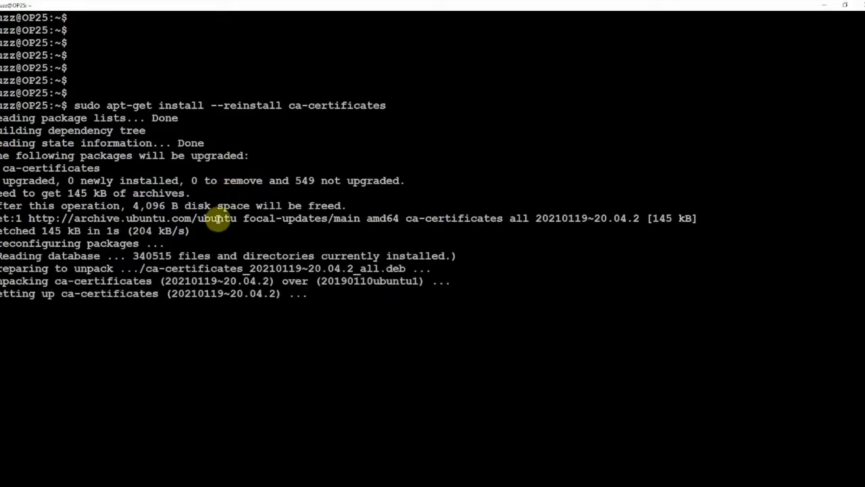
mouse_move(233, 206)
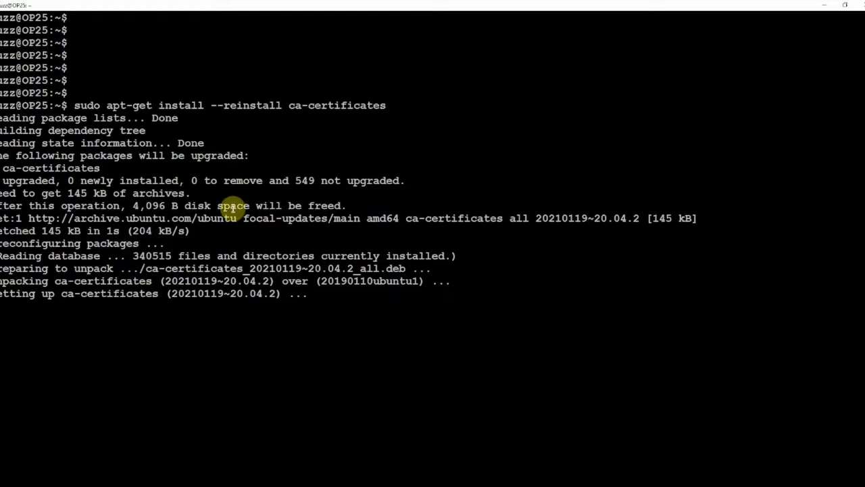
mouse_move(232, 207)
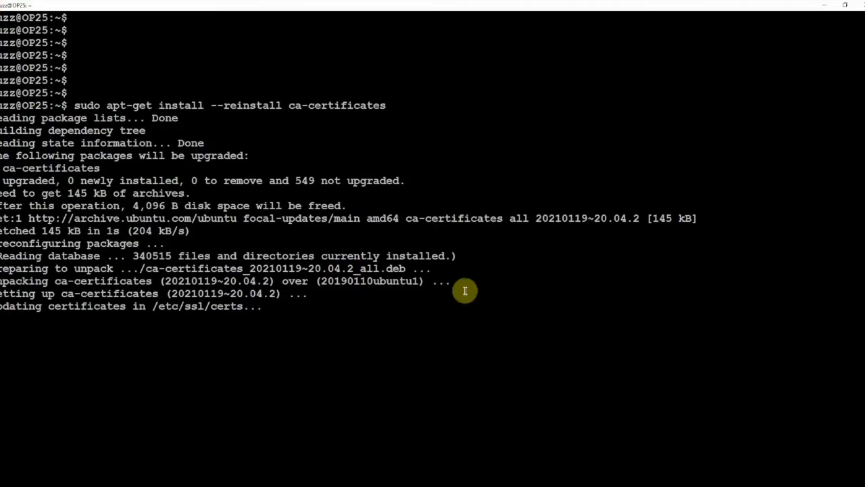
mouse_move(253, 318)
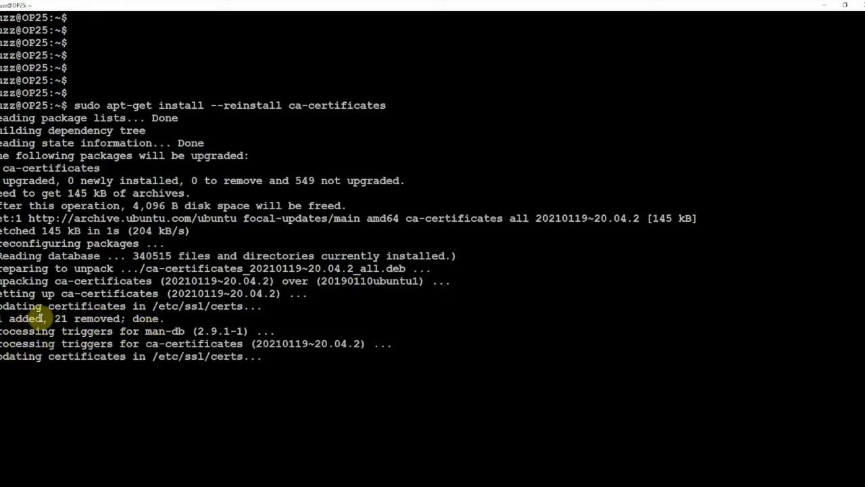
mouse_move(212, 385)
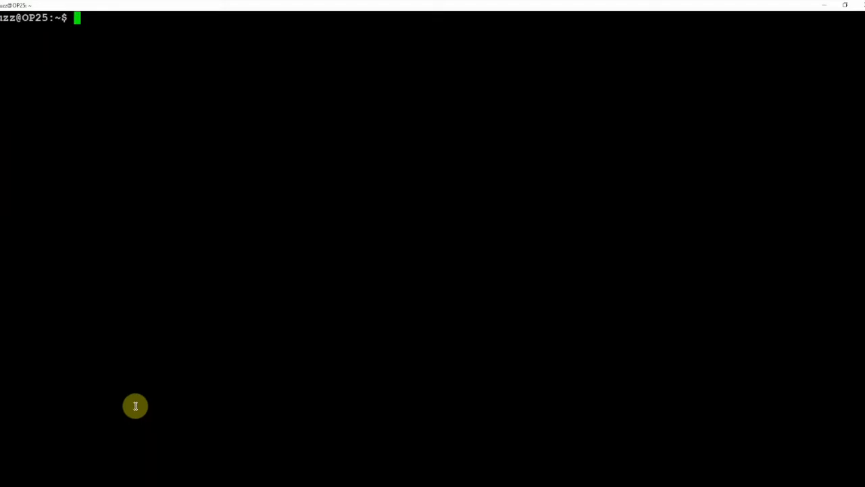
- Enter the command sudo apt-get install --reinstall ca-certificates at the prompt
text(sudo apt-get install --reinstall ca-certificates)
text(git clone https://git.osmocom.org/op25)
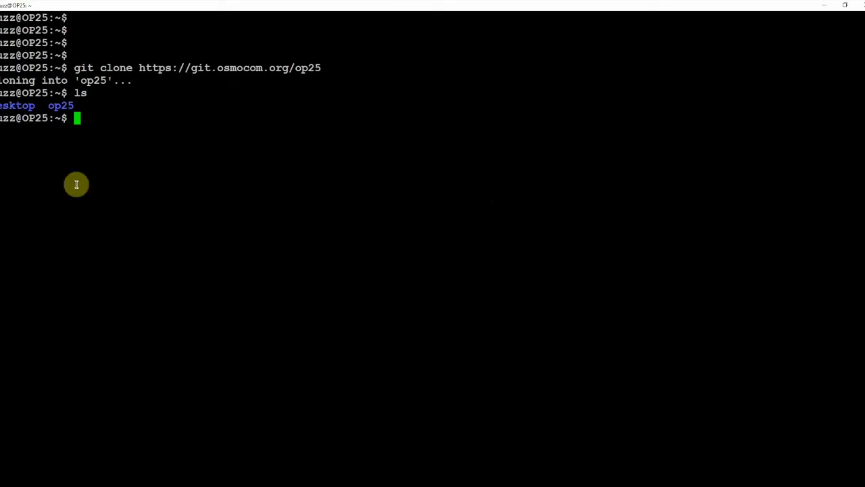
mouse_move(248, 139)
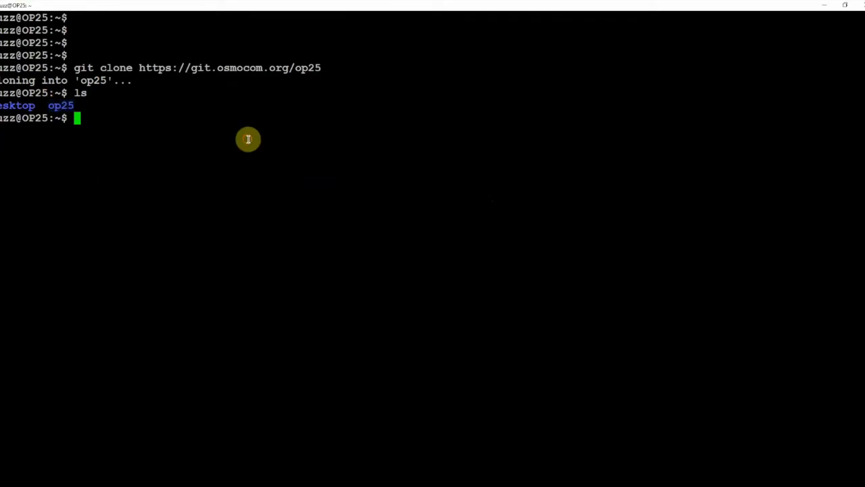
- Retype sudo apt-get install --reinstall ca-certificates at the prompt without running it
text(sudo apt-get install --reinstall ca-certificates)
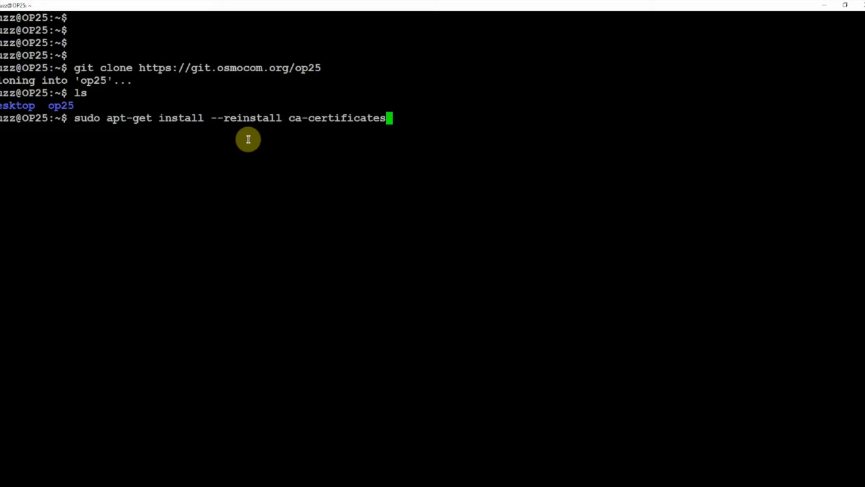
mouse_move(210, 117)
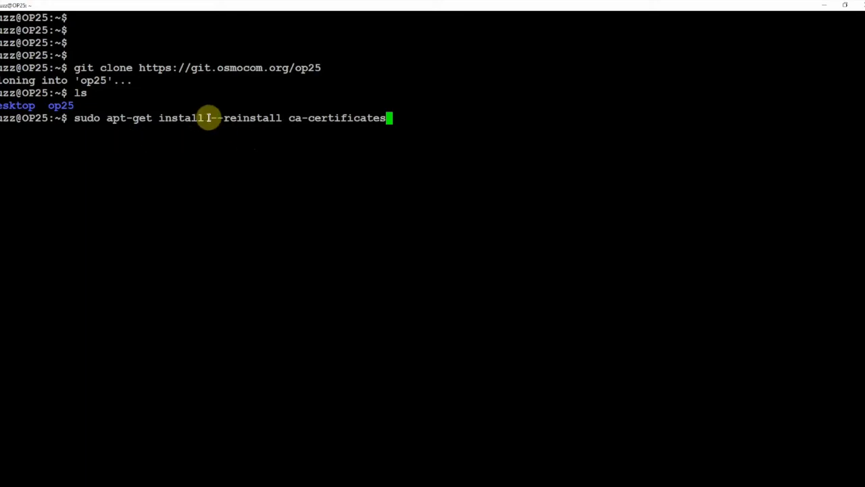
mouse_move(426, 158)
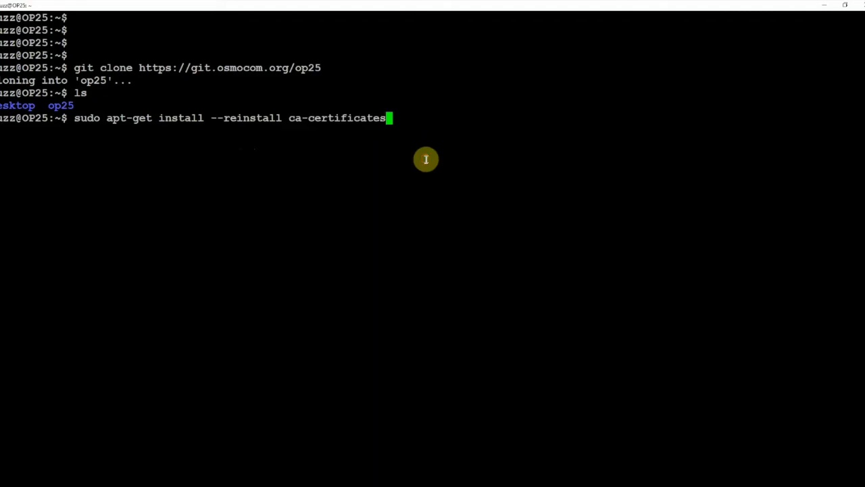
mouse_move(722, 149)
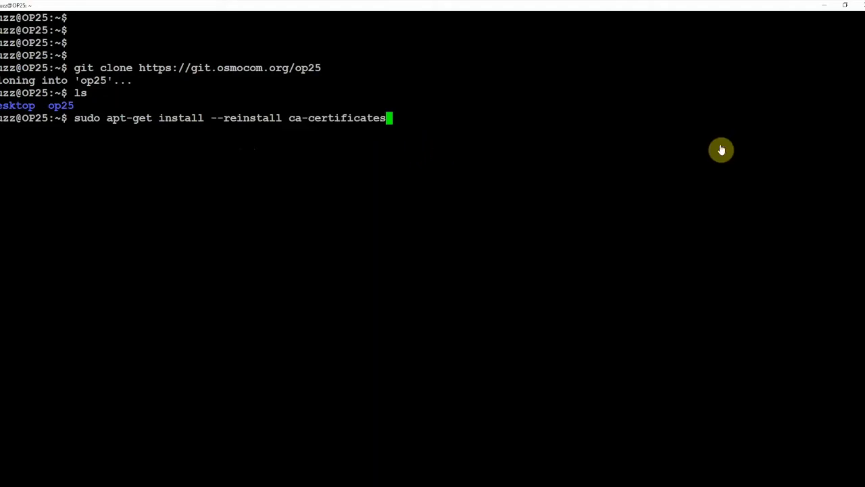